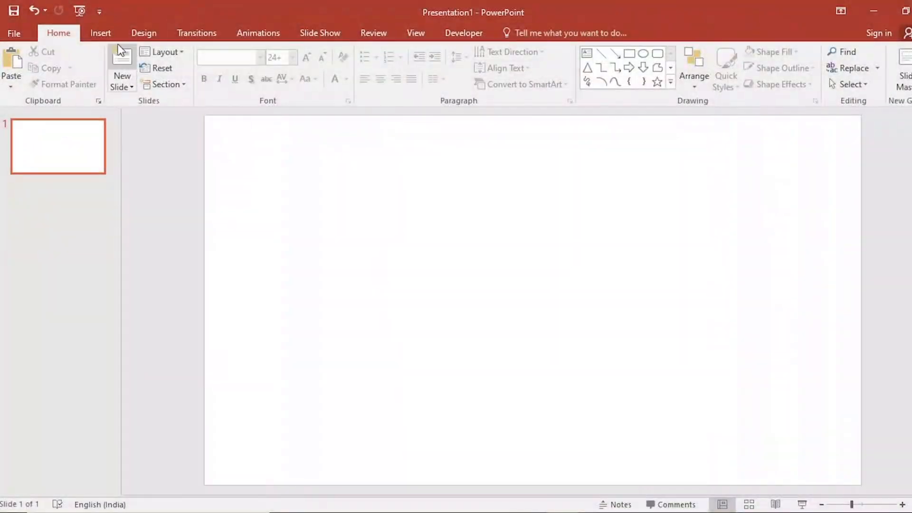
# Insert the nature 2.jpg mountain-and-lake photo from the Pictures folder onto the blank slide
pyautogui.click(100, 33)
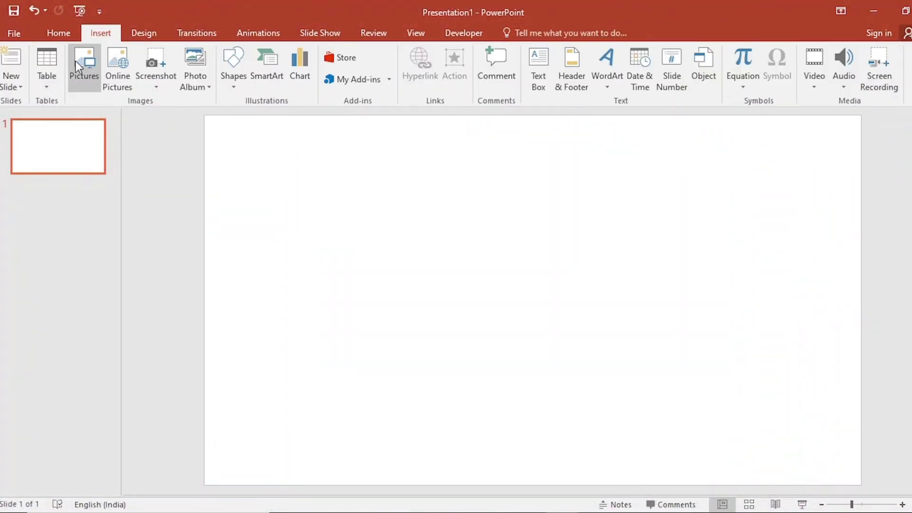
pyautogui.click(83, 59)
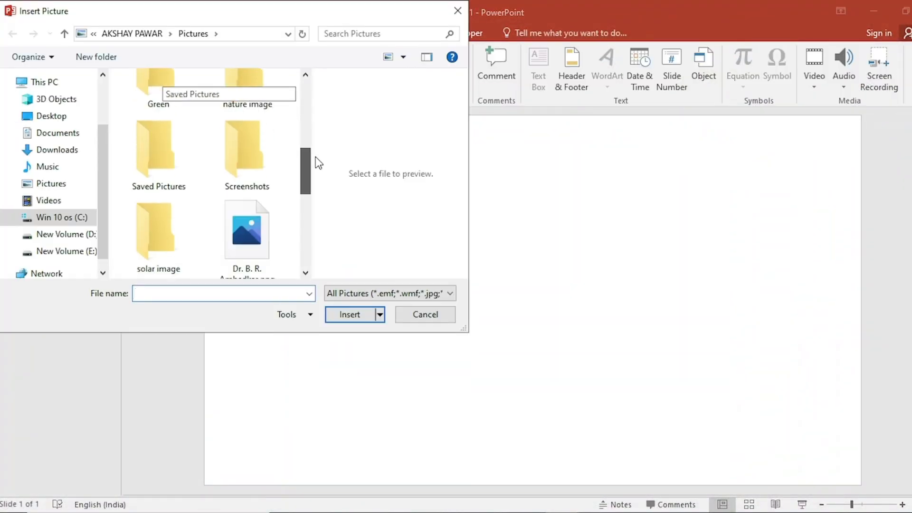
pyautogui.scroll(-3)
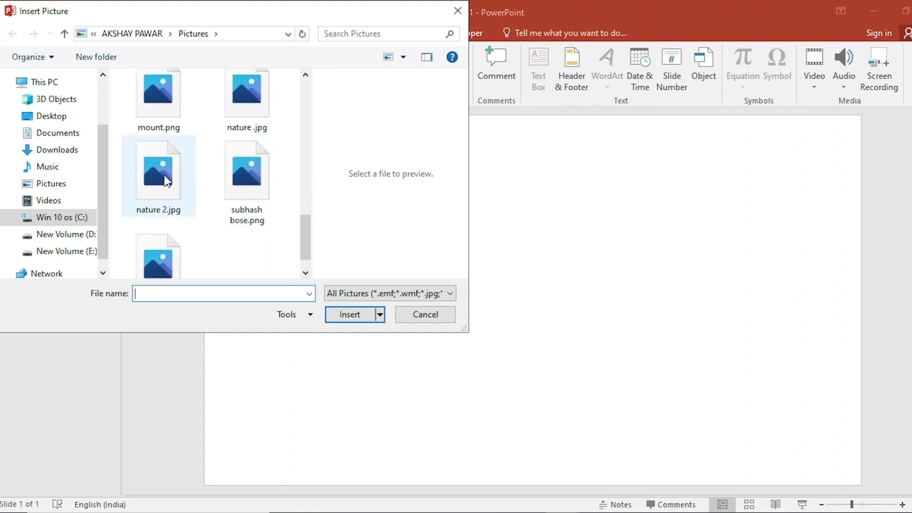
pyautogui.click(426, 314)
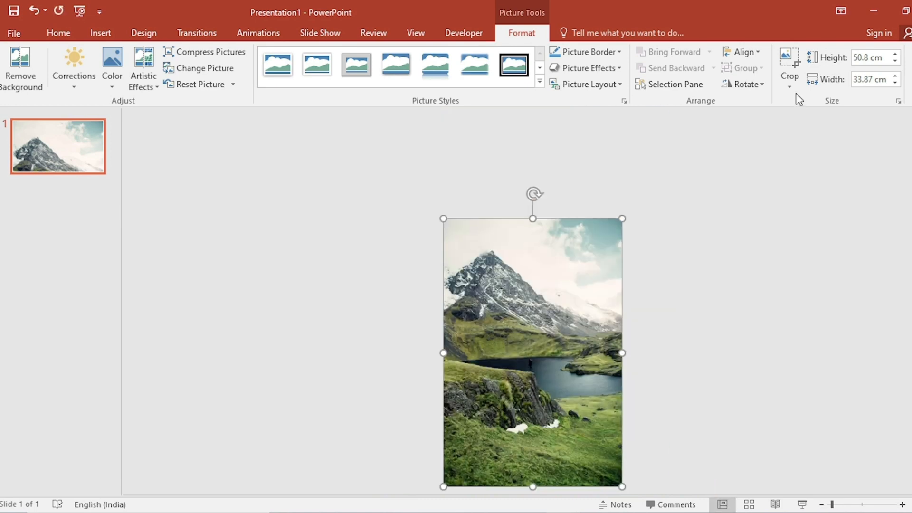
# Crop the photo to 16:9 on the snowy peak, duplicate the slide and re-crop to the lake
pyautogui.click(789, 57)
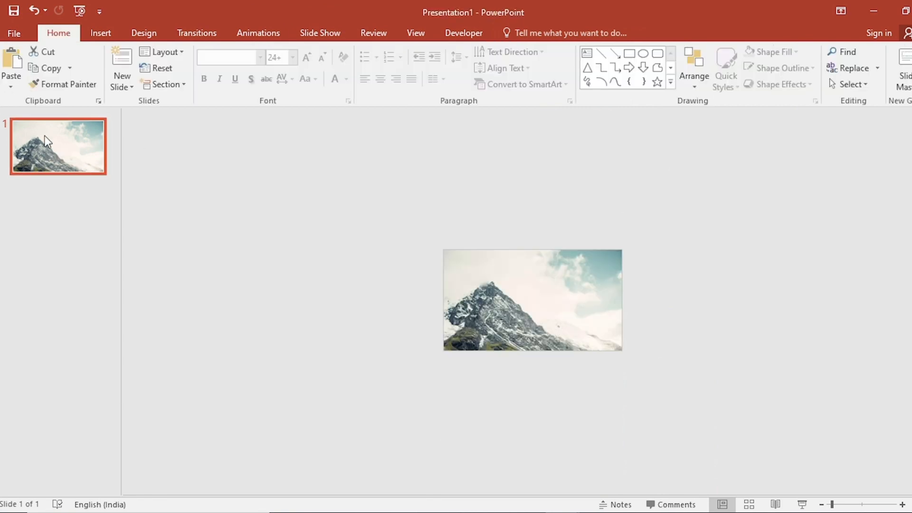
pyautogui.click(122, 68)
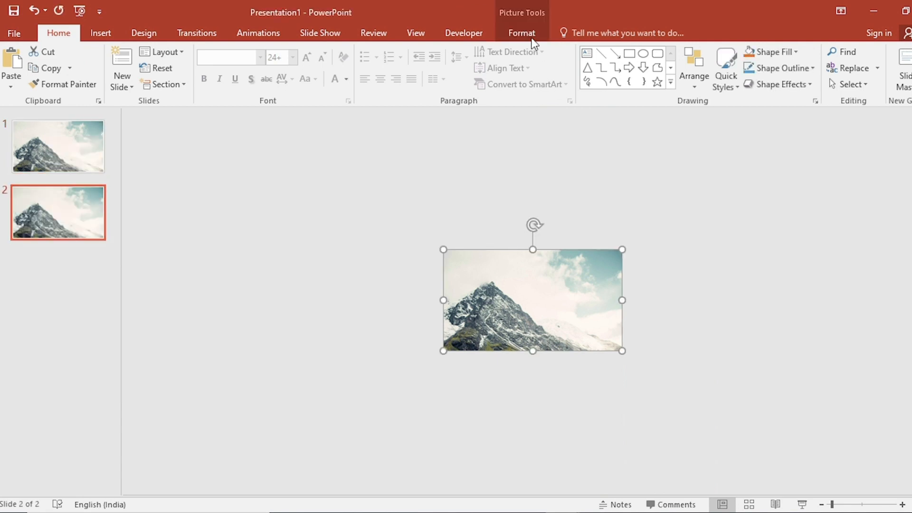
pyautogui.click(791, 64)
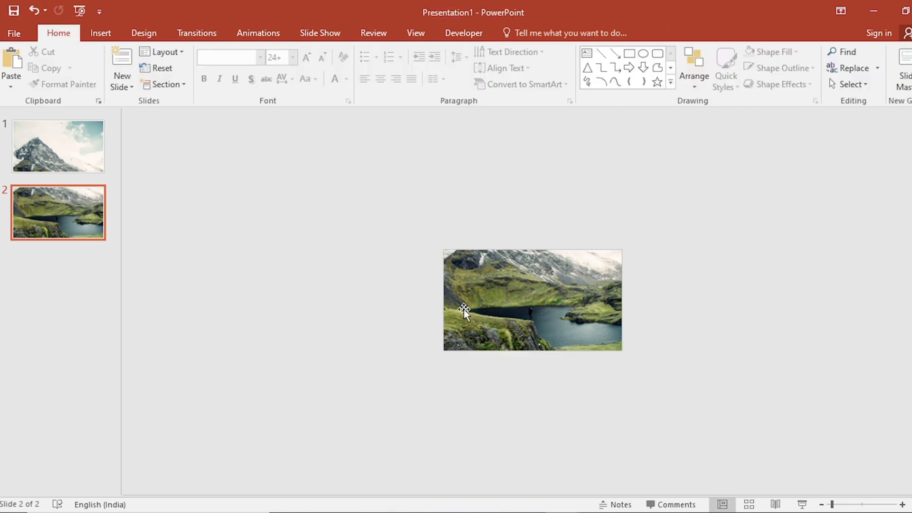
# Duplicate slide 2 into a third slide and re-crop its photo to show the grassy slope
pyautogui.rightClick(57, 211)
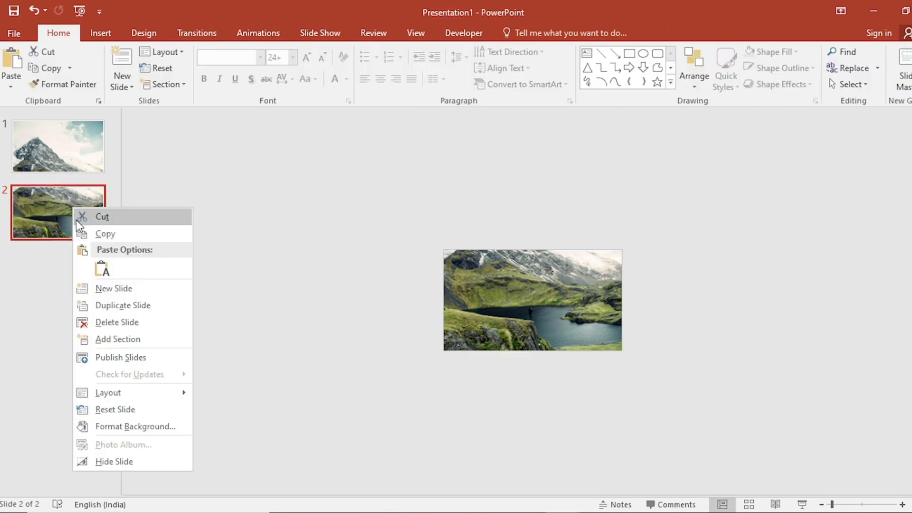
pyautogui.click(123, 306)
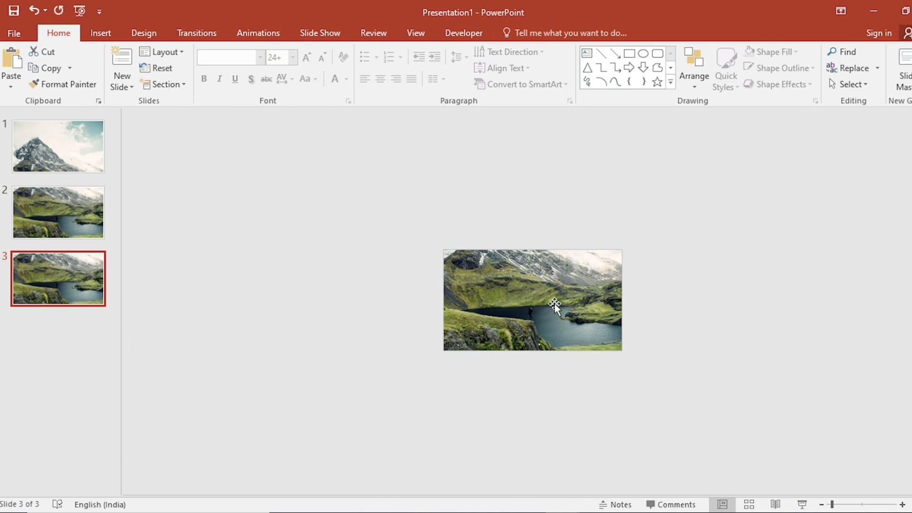
pyautogui.click(555, 313)
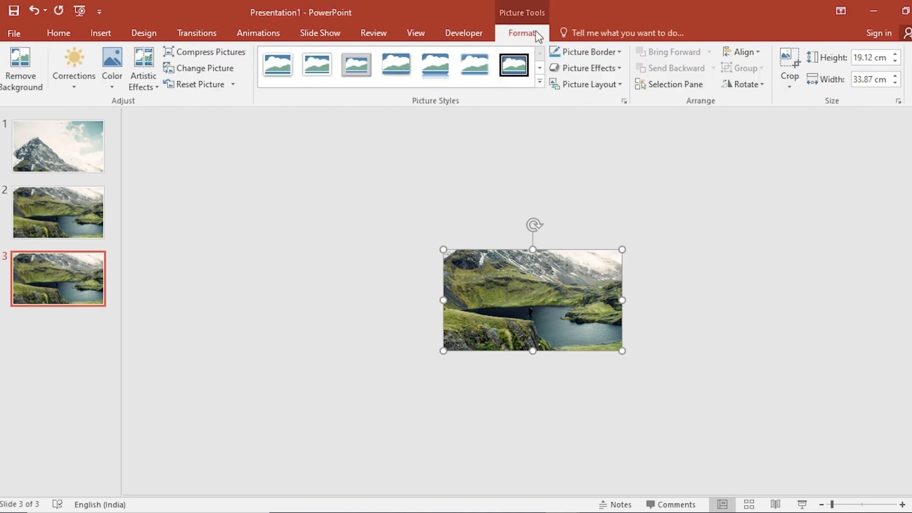
pyautogui.moveTo(814, 107)
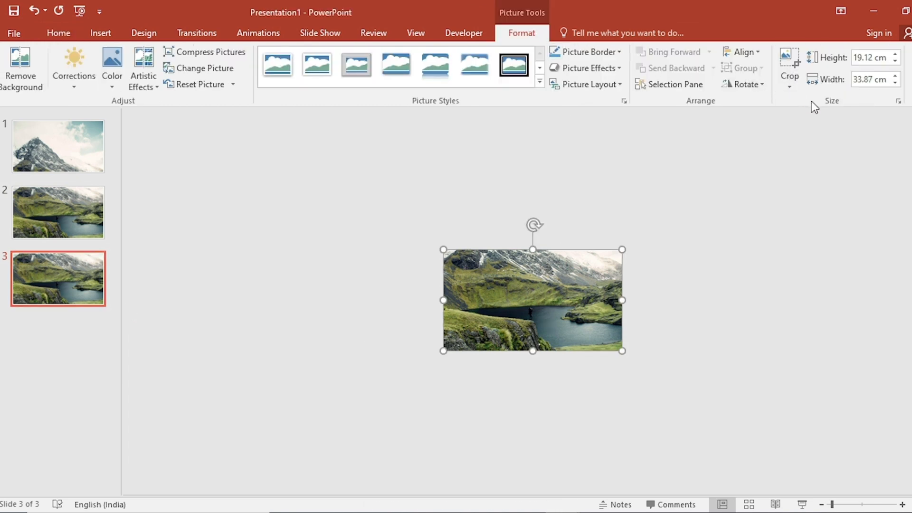
pyautogui.click(790, 59)
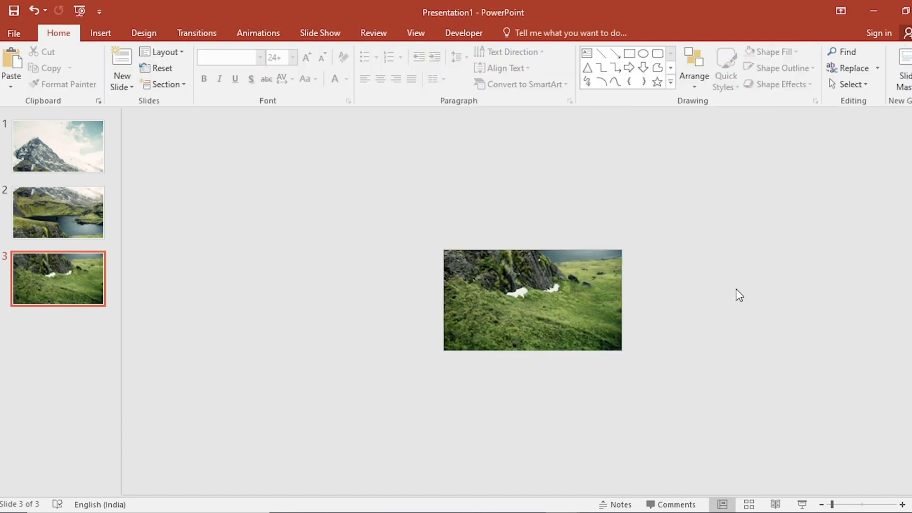
# Apply a darker Brightness/Contrast correction preset to slide 1's snowy-peak photo
pyautogui.click(57, 146)
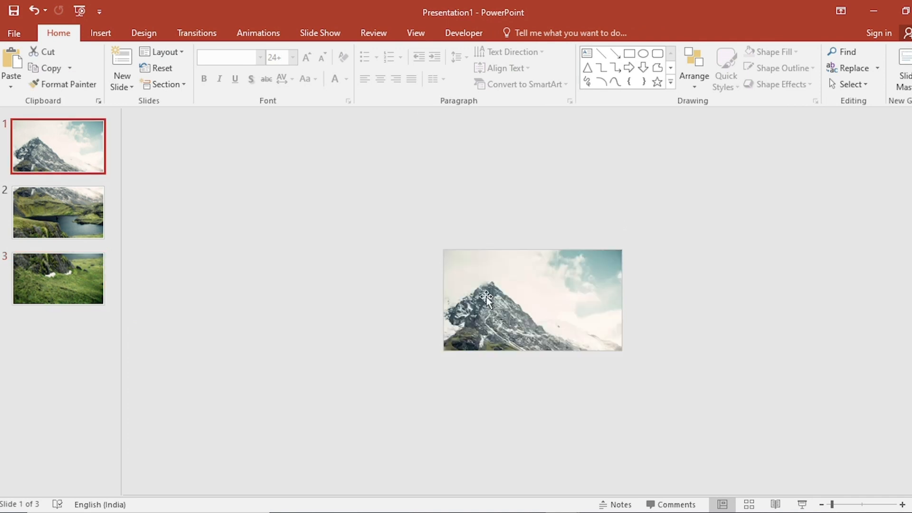
pyautogui.click(490, 306)
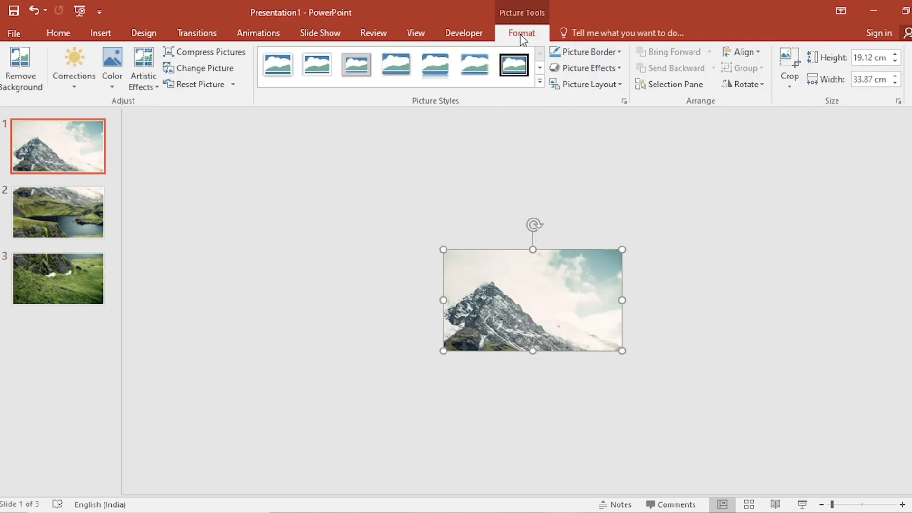
pyautogui.click(73, 65)
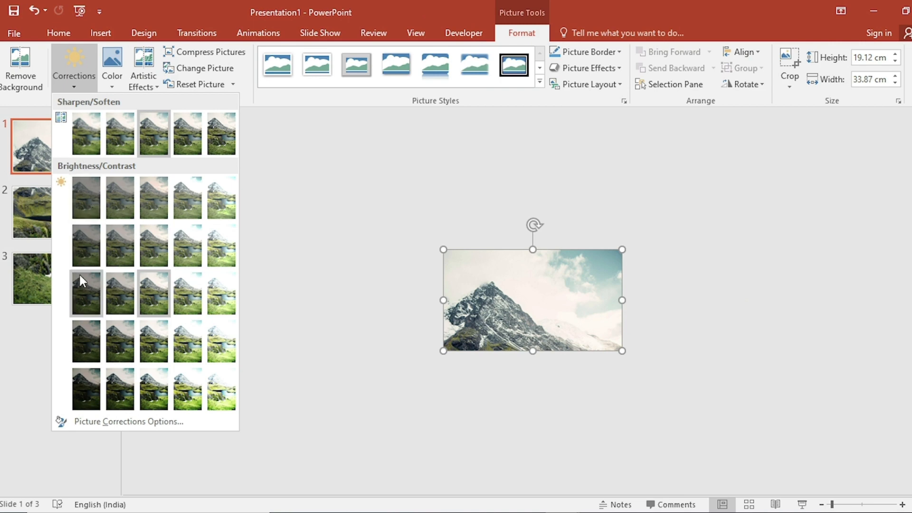
pyautogui.click(86, 293)
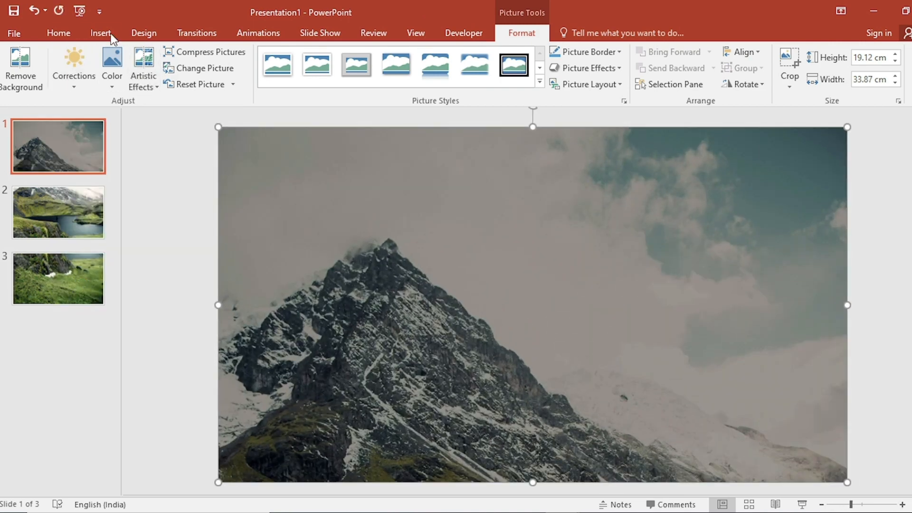
# Add a NATURE THEME title in bold, enlarged, white Agency FB text on slide 1
pyautogui.click(101, 32)
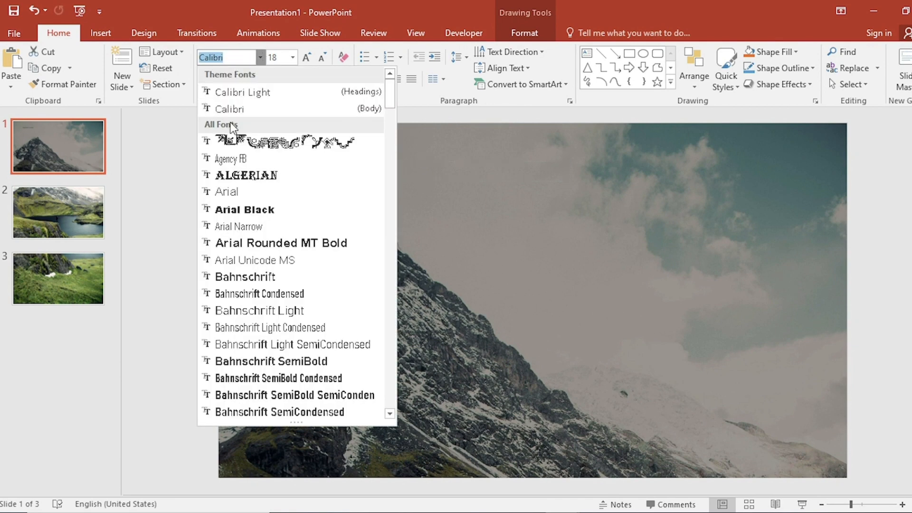
pyautogui.click(231, 157)
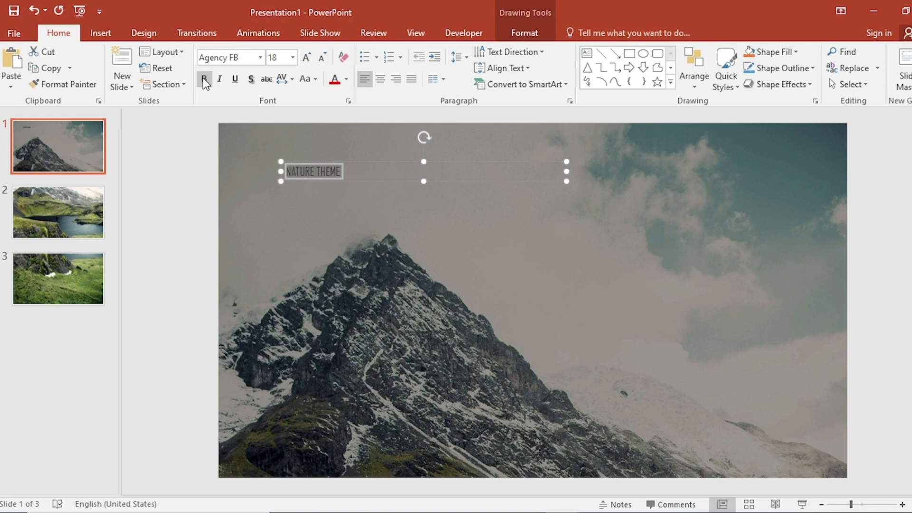
pyautogui.click(306, 57)
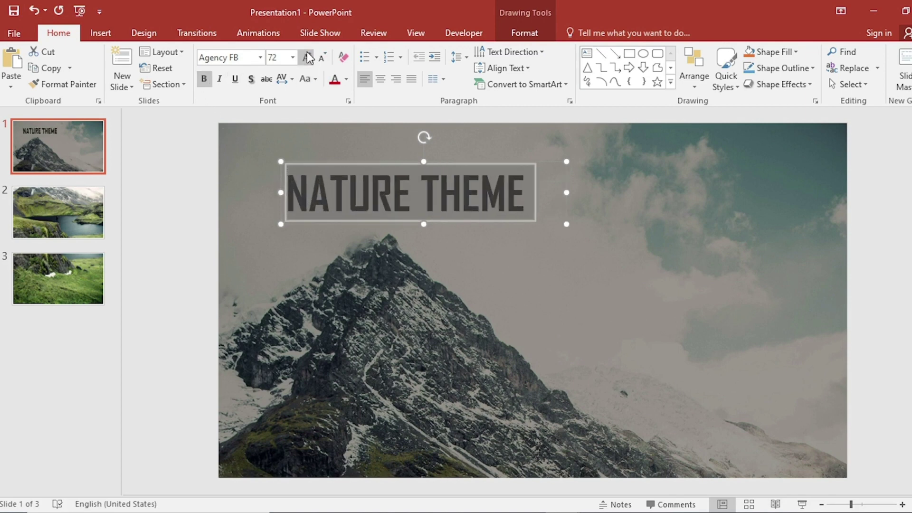
pyautogui.click(345, 79)
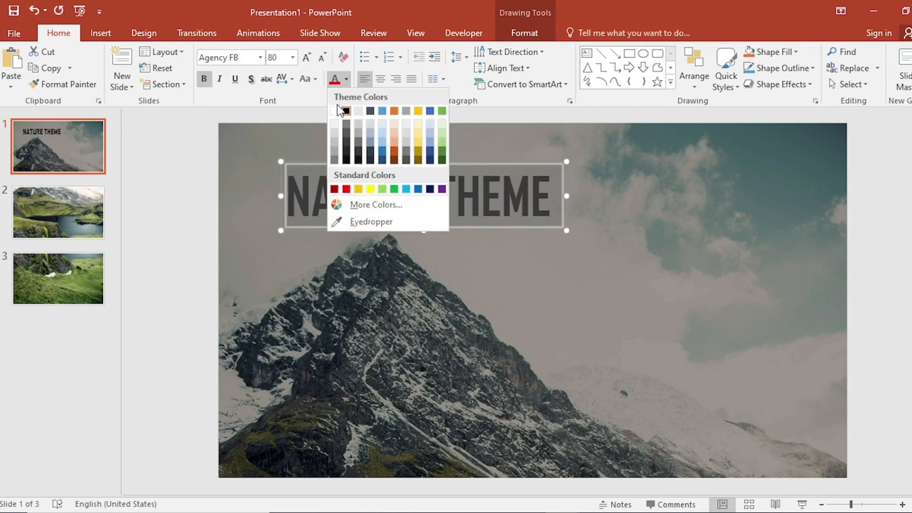
pyautogui.click(342, 110)
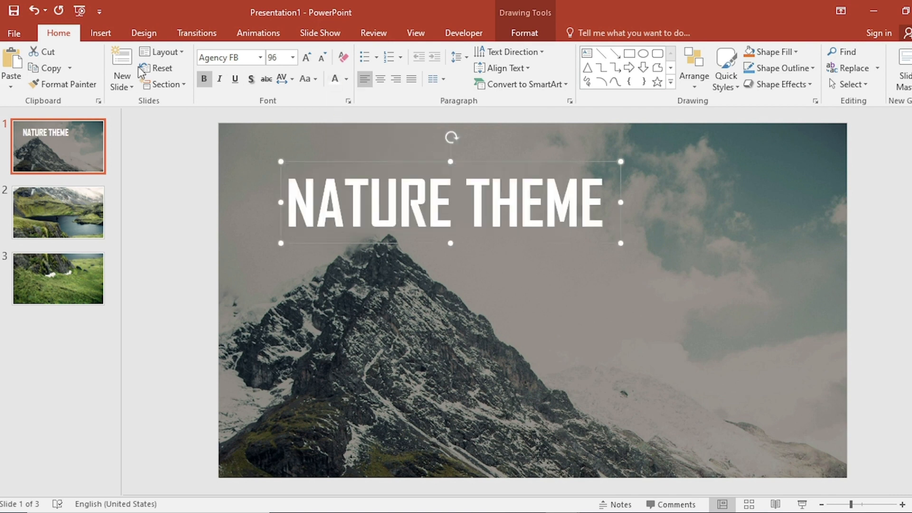
# Add the slogan 'Love Nature, Live Better.' and colour it yellow
pyautogui.click(101, 33)
pyautogui.write('Love Nature. Live Better.')
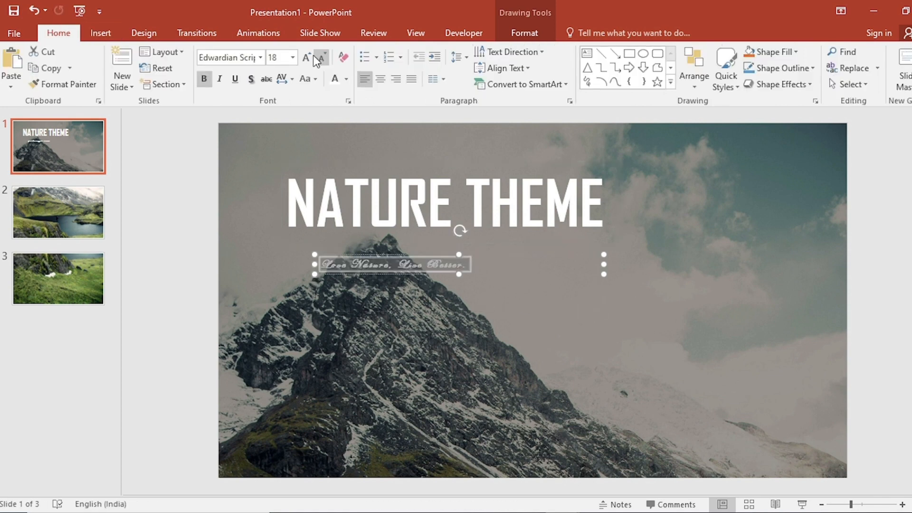
pyautogui.click(306, 57)
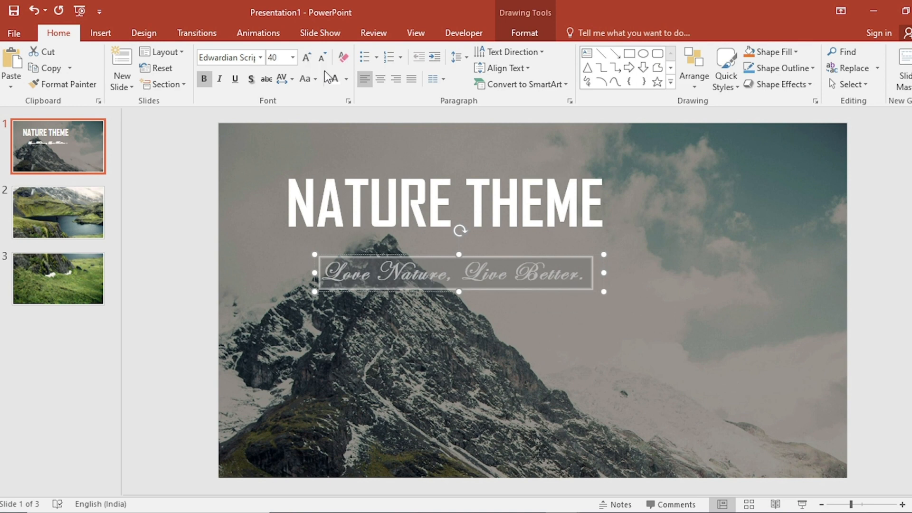
pyautogui.click(346, 79)
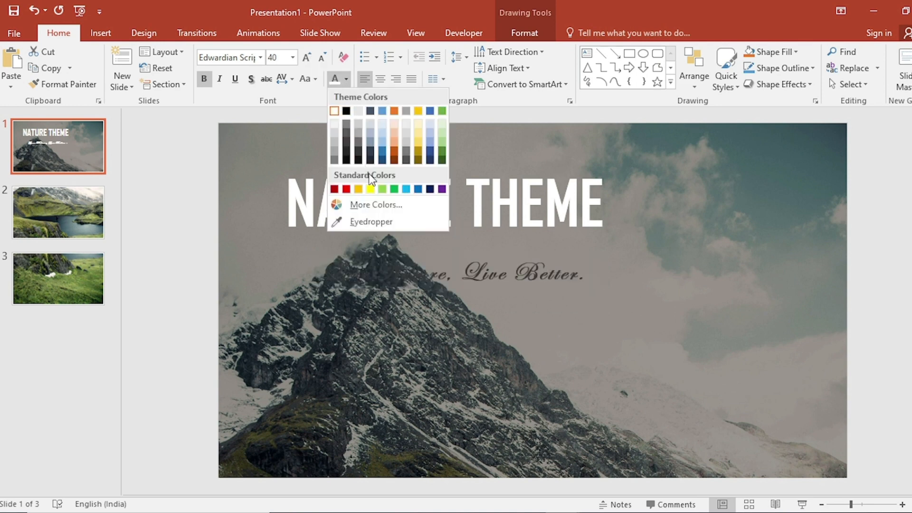
pyautogui.click(393, 188)
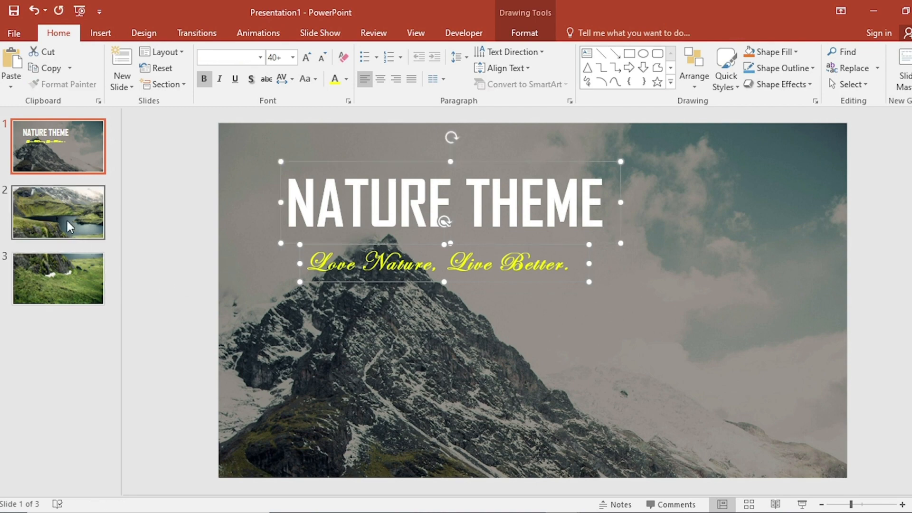
# Title slide 2 INTRODUCTION with a yellow go-green paragraph, then copy that paragraph
pyautogui.click(58, 213)
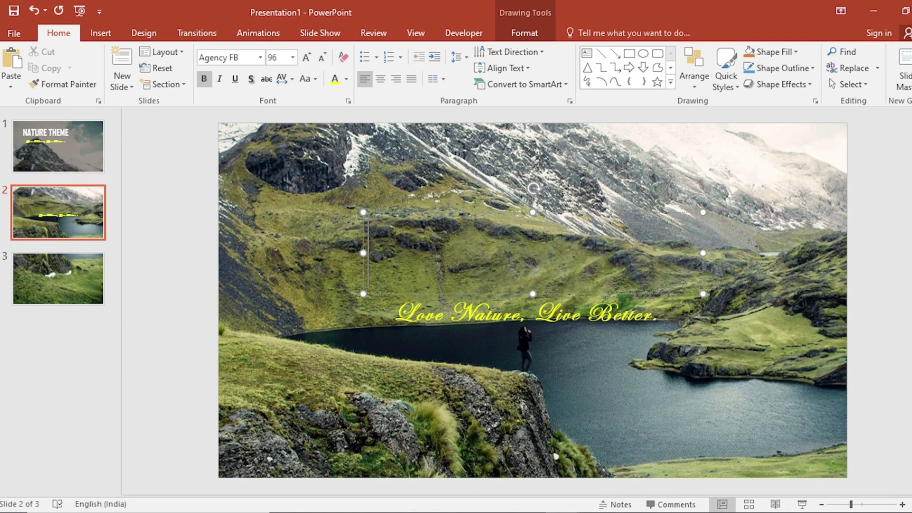
pyautogui.write('INTR')
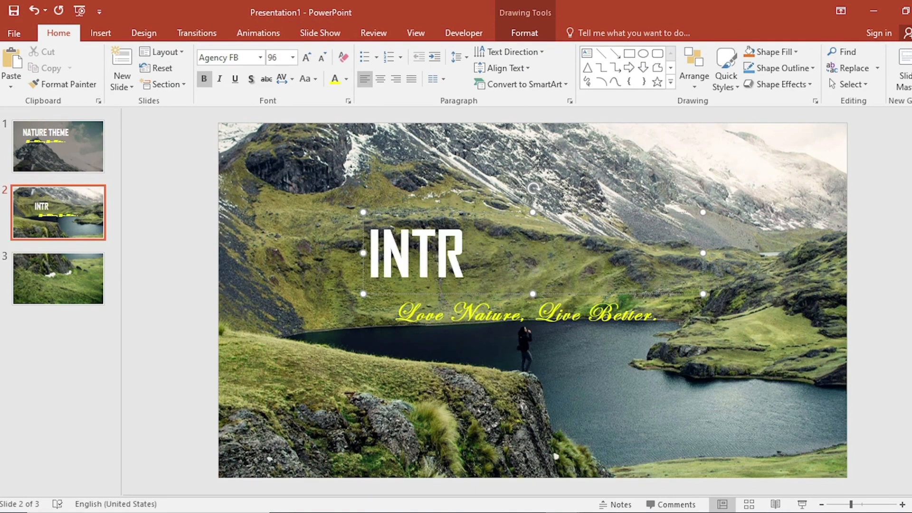
pyautogui.write('ODUCTION')
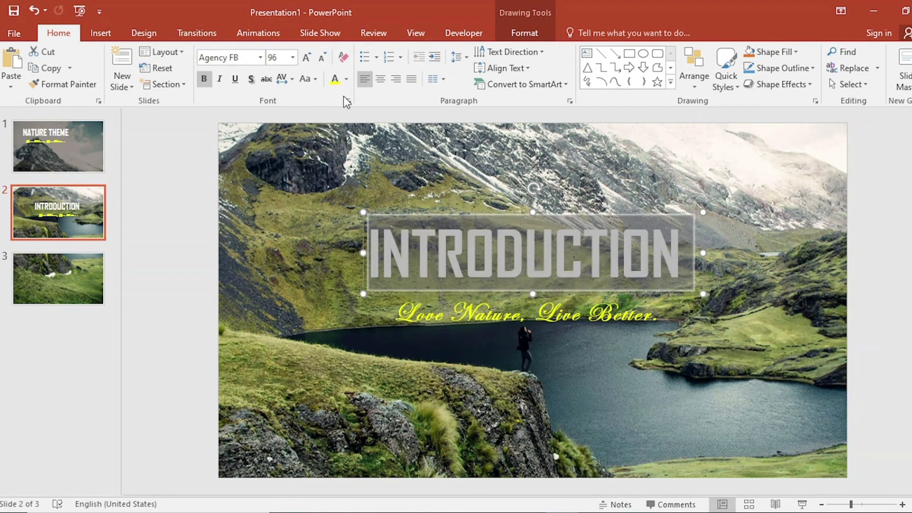
pyautogui.click(291, 79)
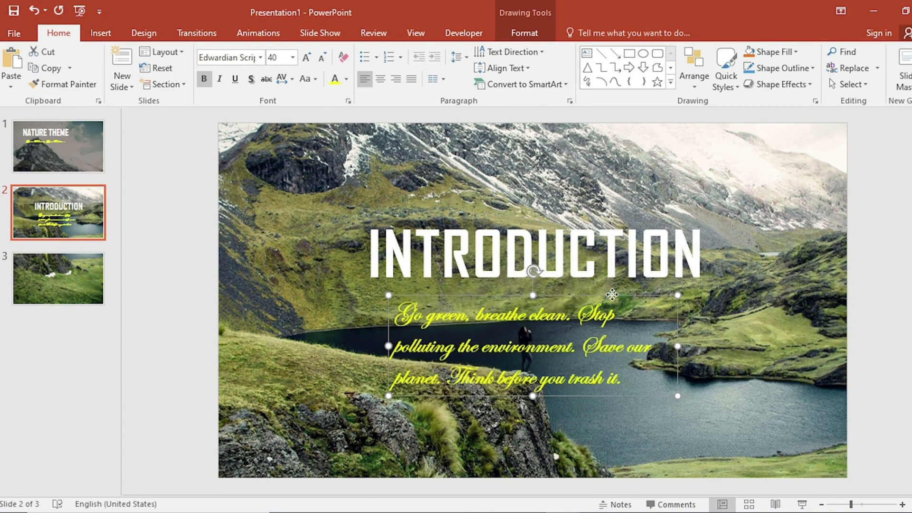
pyautogui.click(57, 279)
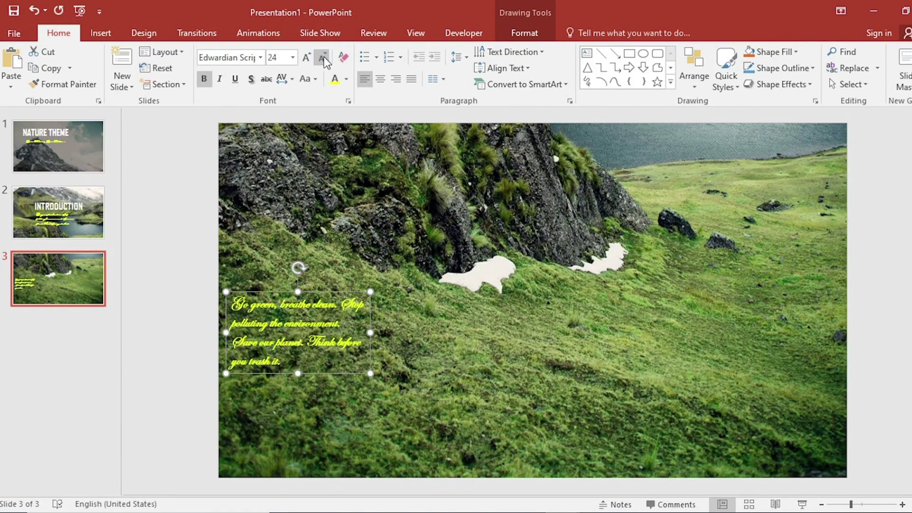
# Shape slide 3's white paragraph into a tall column and add a yellow 'Heading 1' text box above it
pyautogui.moveTo(297, 332); pyautogui.dragTo(302, 374)
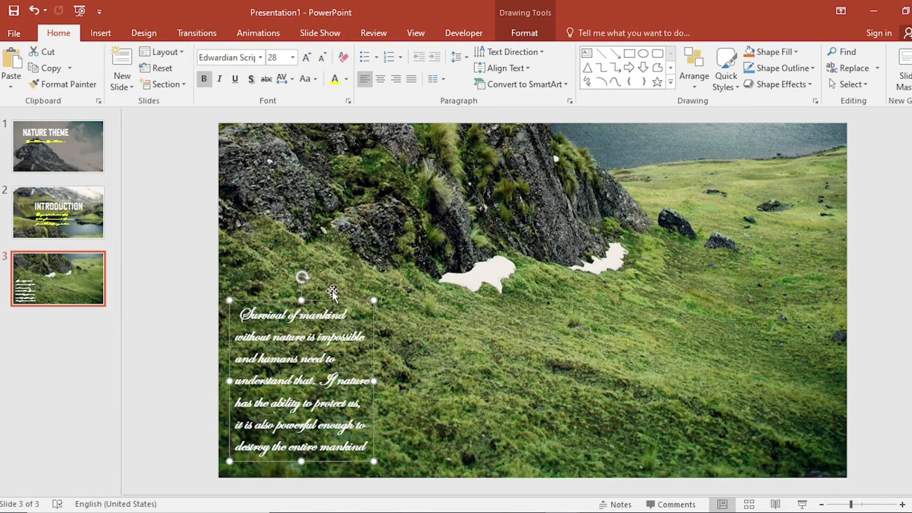
pyautogui.click(101, 33)
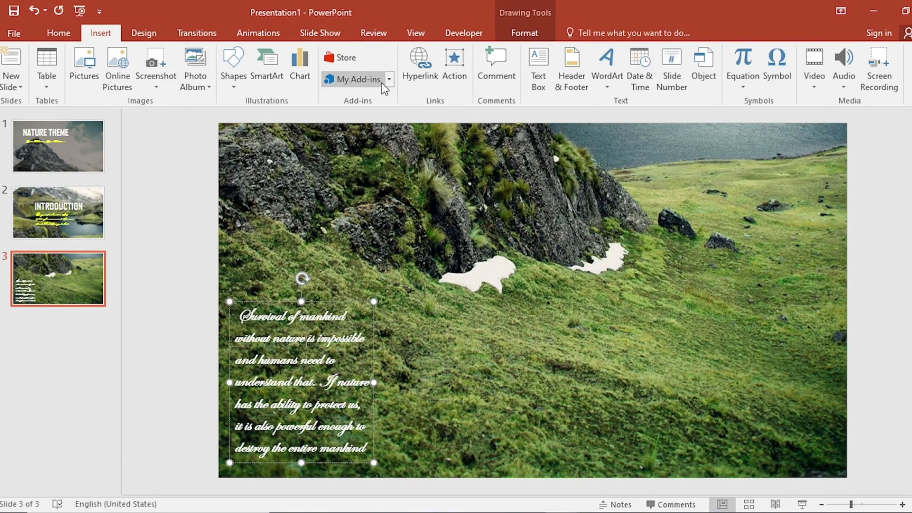
pyautogui.click(538, 65)
pyautogui.write('Heading 1')
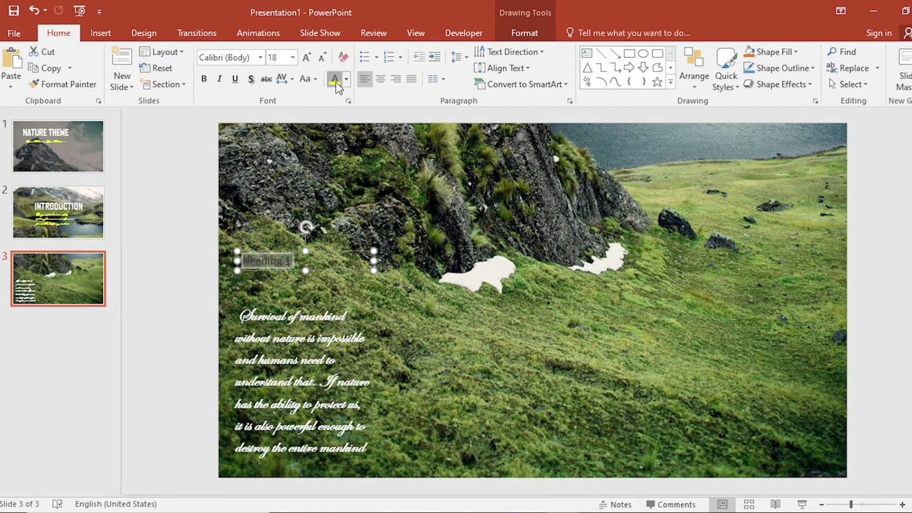
pyautogui.click(306, 53)
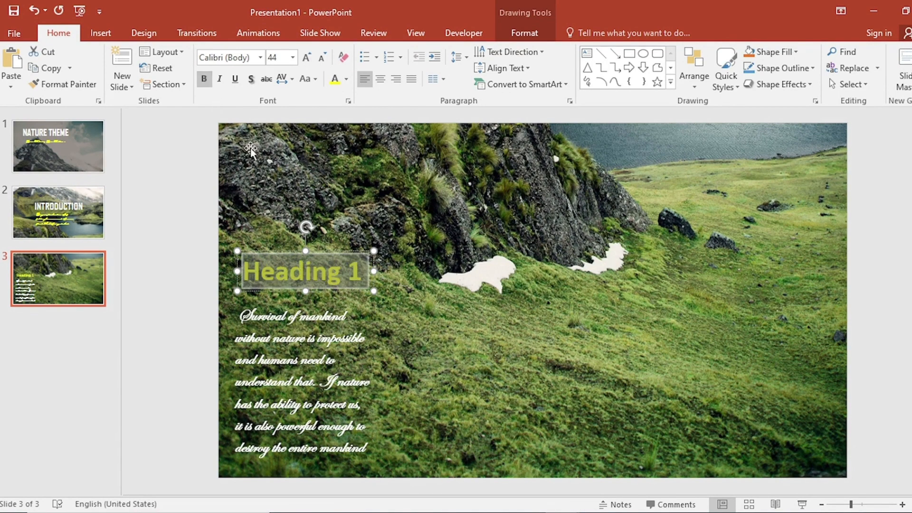
# Insert a 5 cm white oval with a nature icon and duplicate heading and paragraph into three columns
pyautogui.click(101, 33)
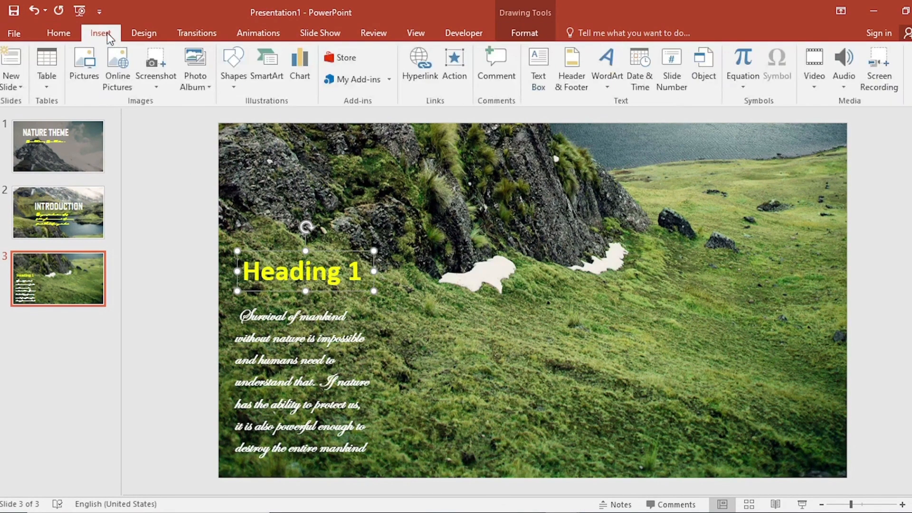
pyautogui.click(234, 64)
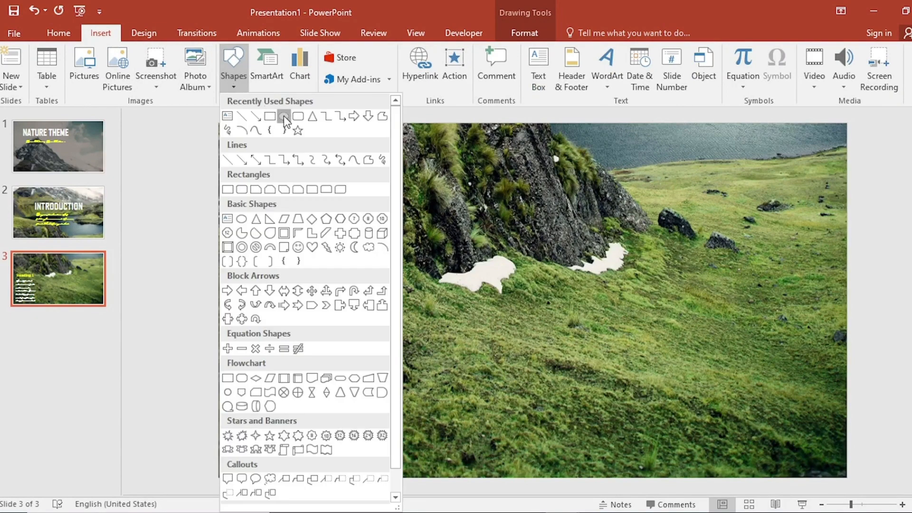
pyautogui.click(284, 116)
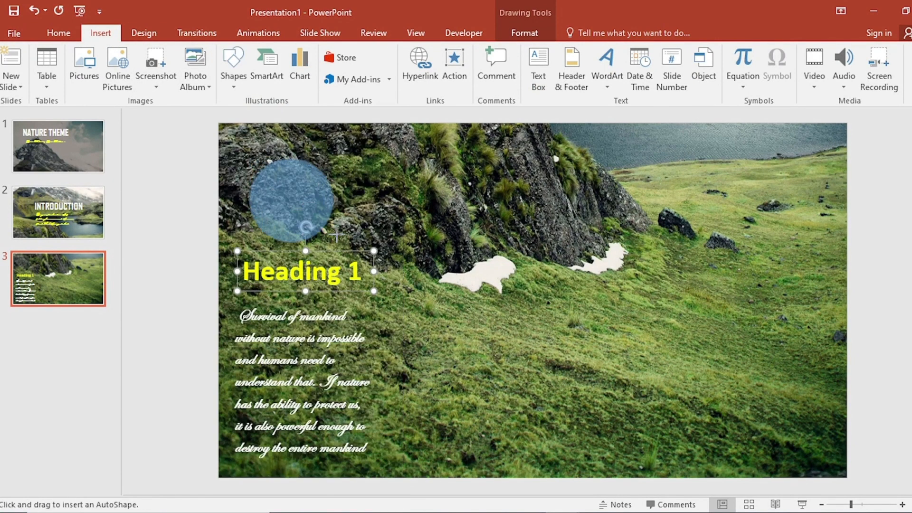
pyautogui.click(296, 197)
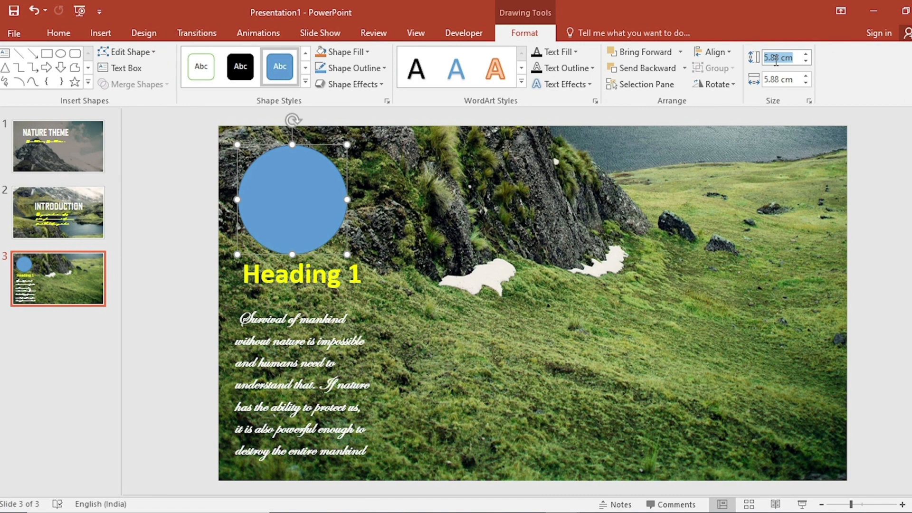
pyautogui.write('5 cm')
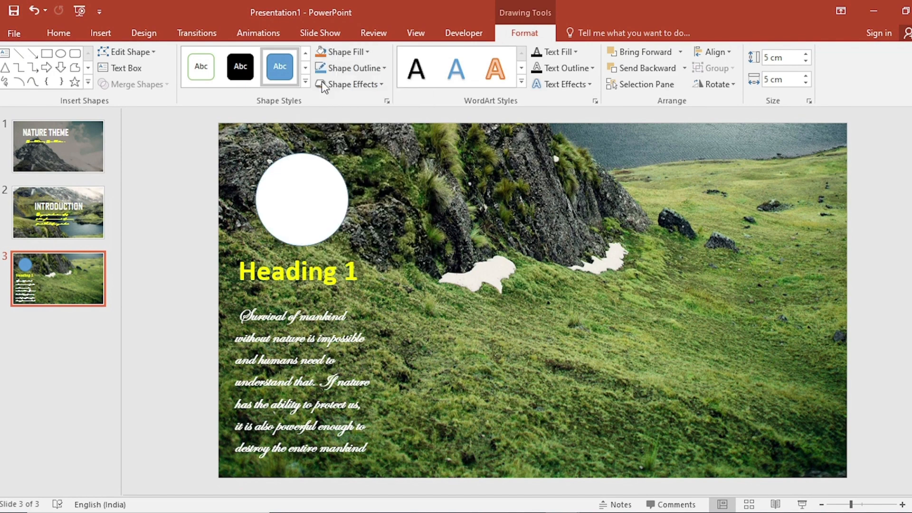
pyautogui.click(353, 68)
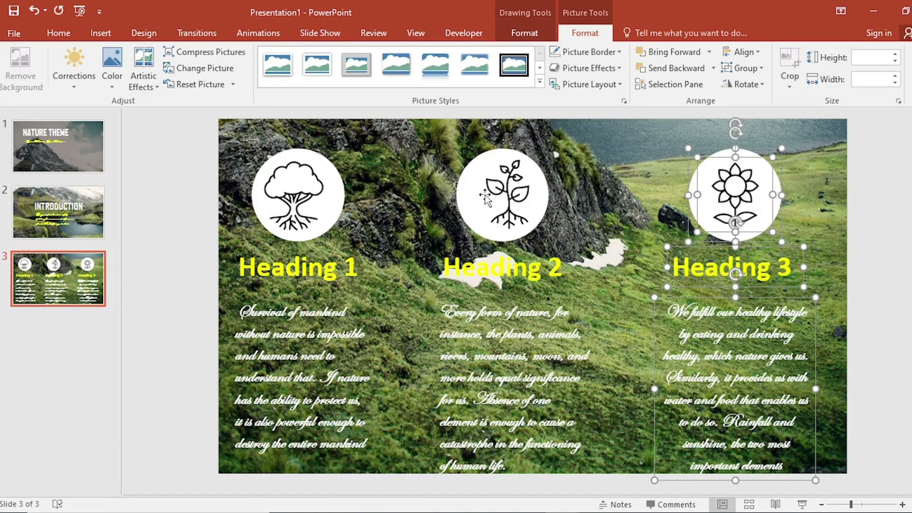
# Nudge all slide 3 objects slightly right, then return to slide 2
pyautogui.click(745, 52)
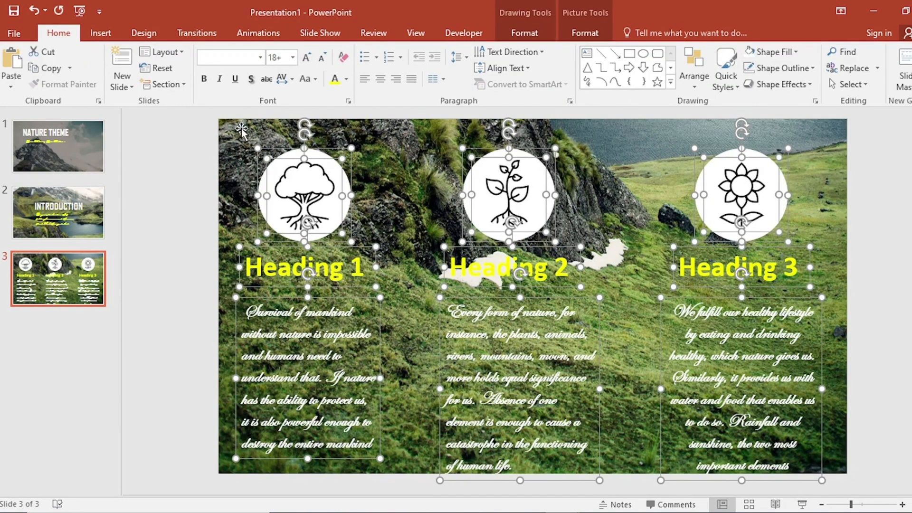
pyautogui.click(58, 211)
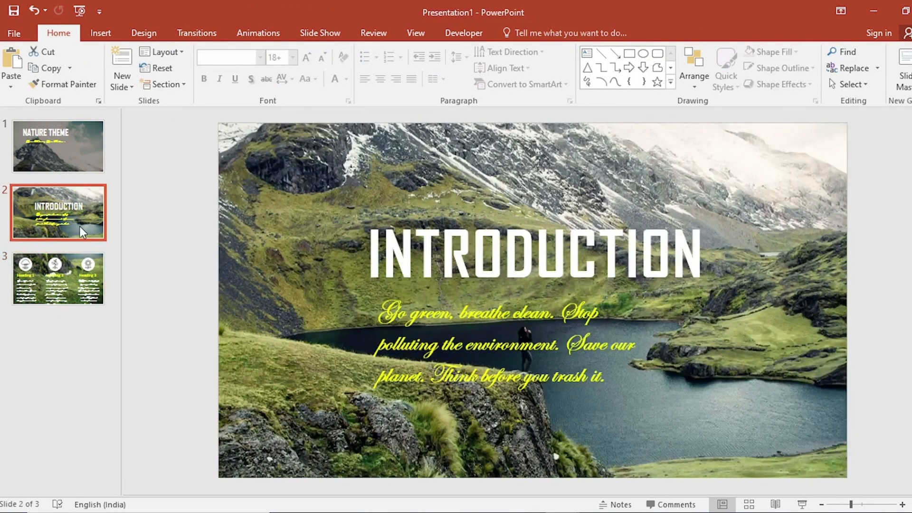
# Apply the Push transition to slides 2 and 3 selected together
pyautogui.click(58, 280)
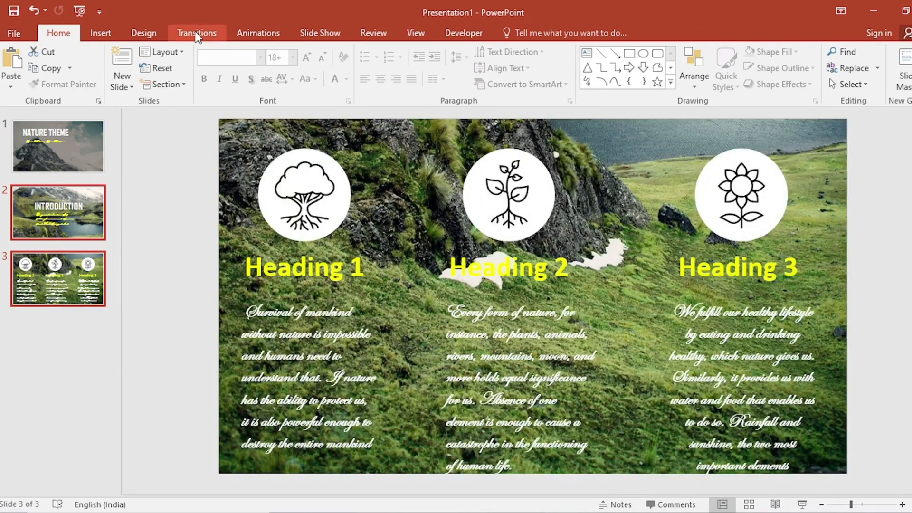
pyautogui.click(196, 33)
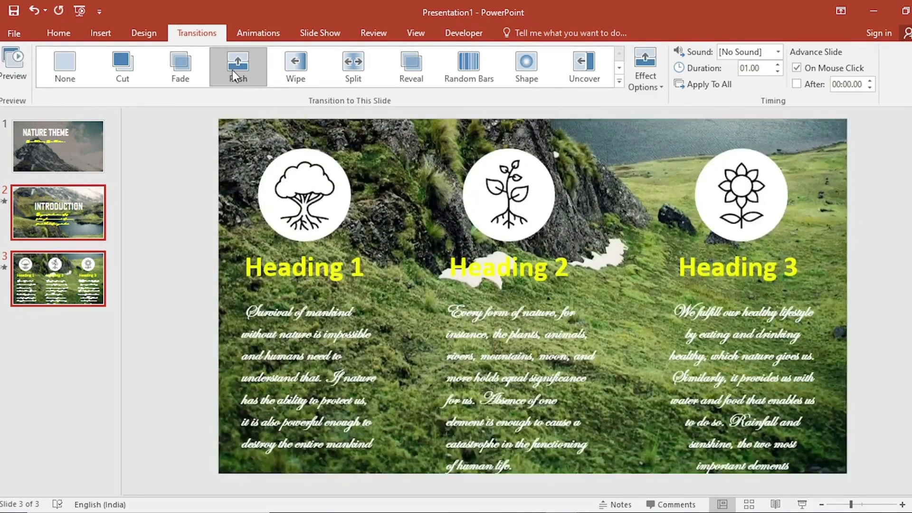
pyautogui.click(58, 145)
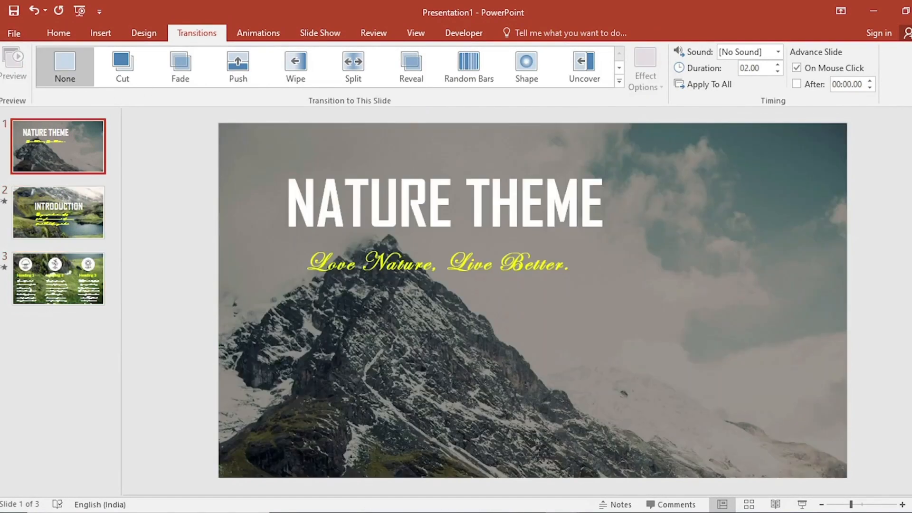